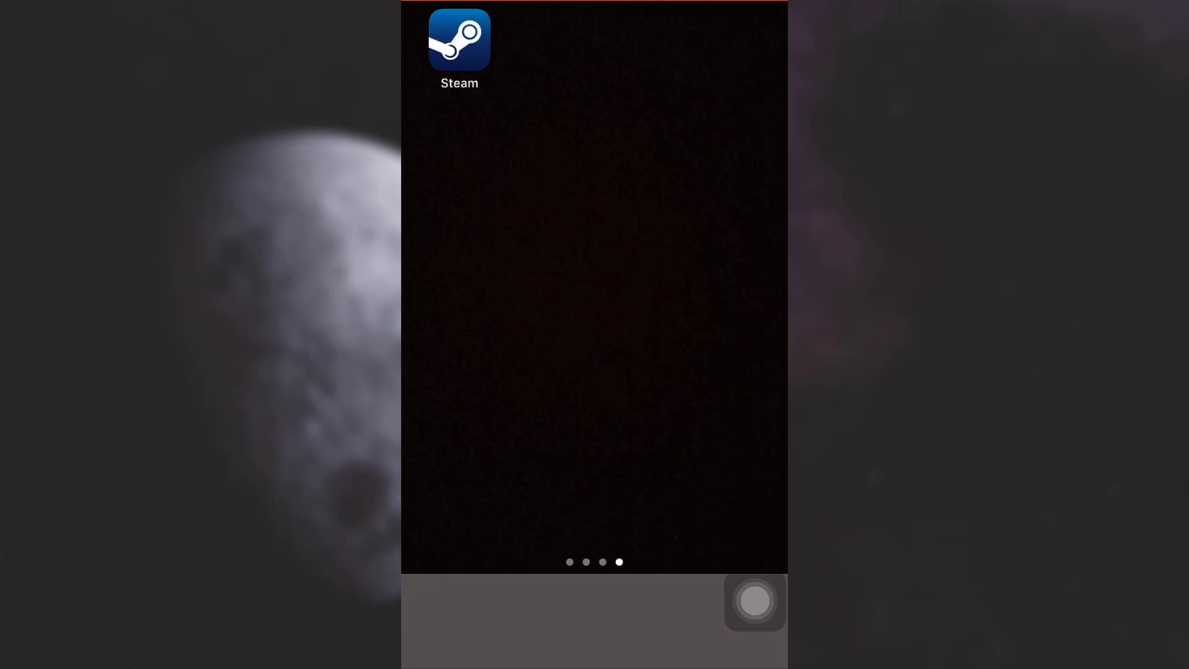
# Launch Steam from the home screen so its Friends screen appears
pyautogui.click(459, 39)
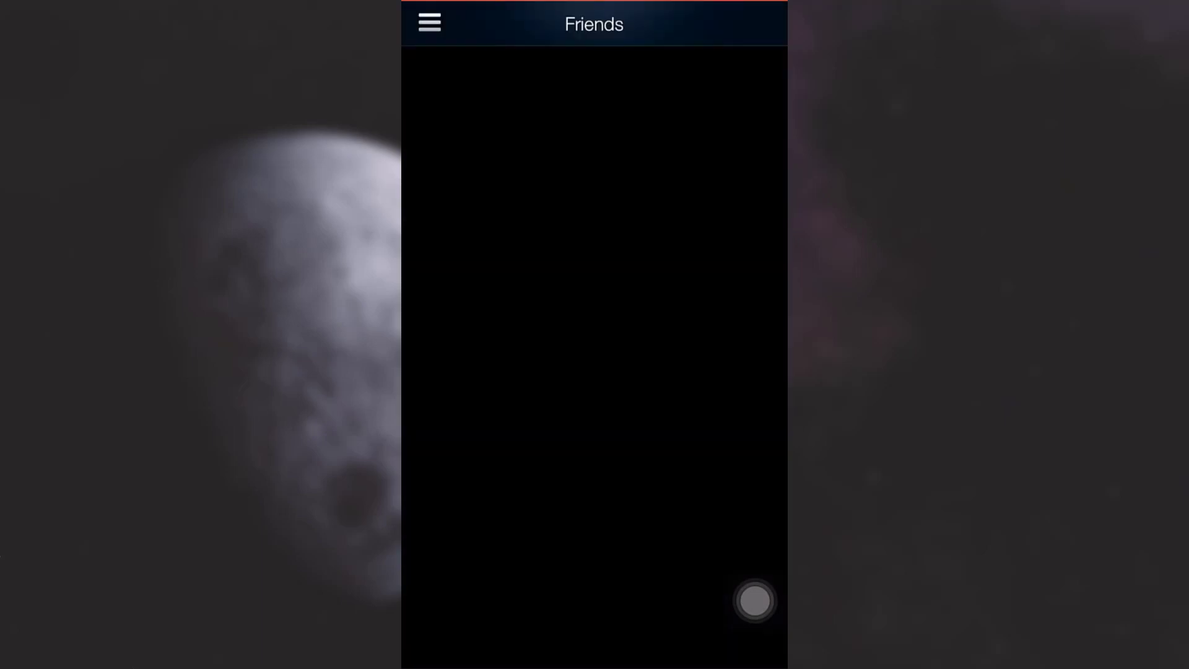
# Go to the account's own profile and enter its Edit Profile page
pyautogui.click(430, 23)
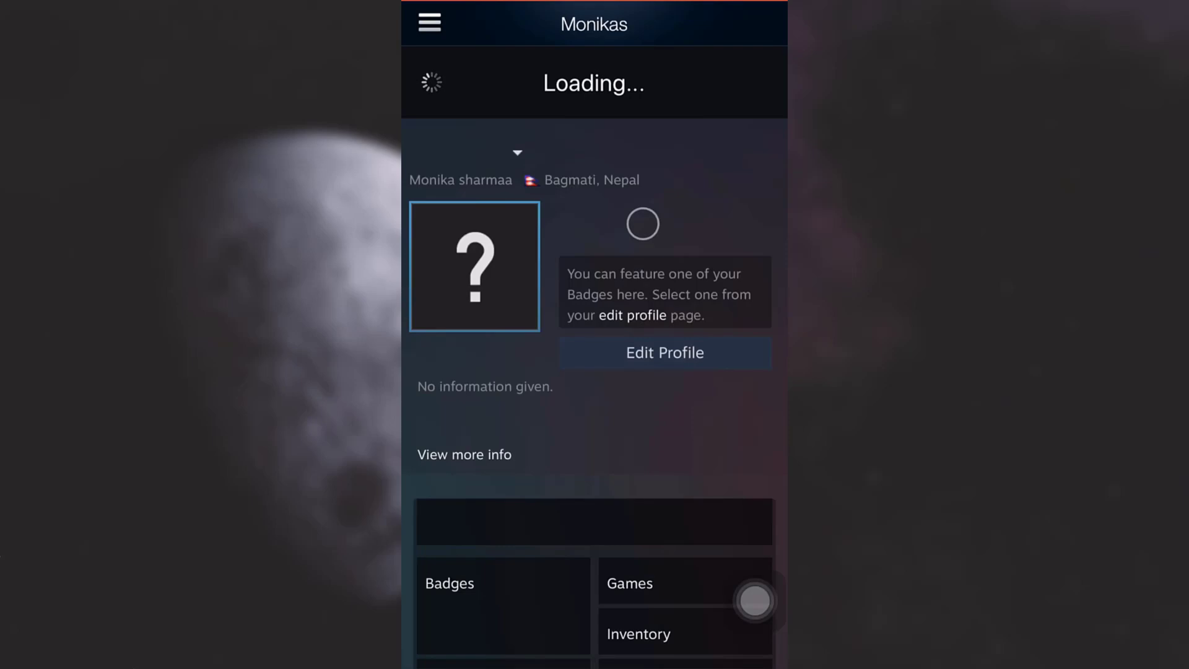
pyautogui.scroll(-3)
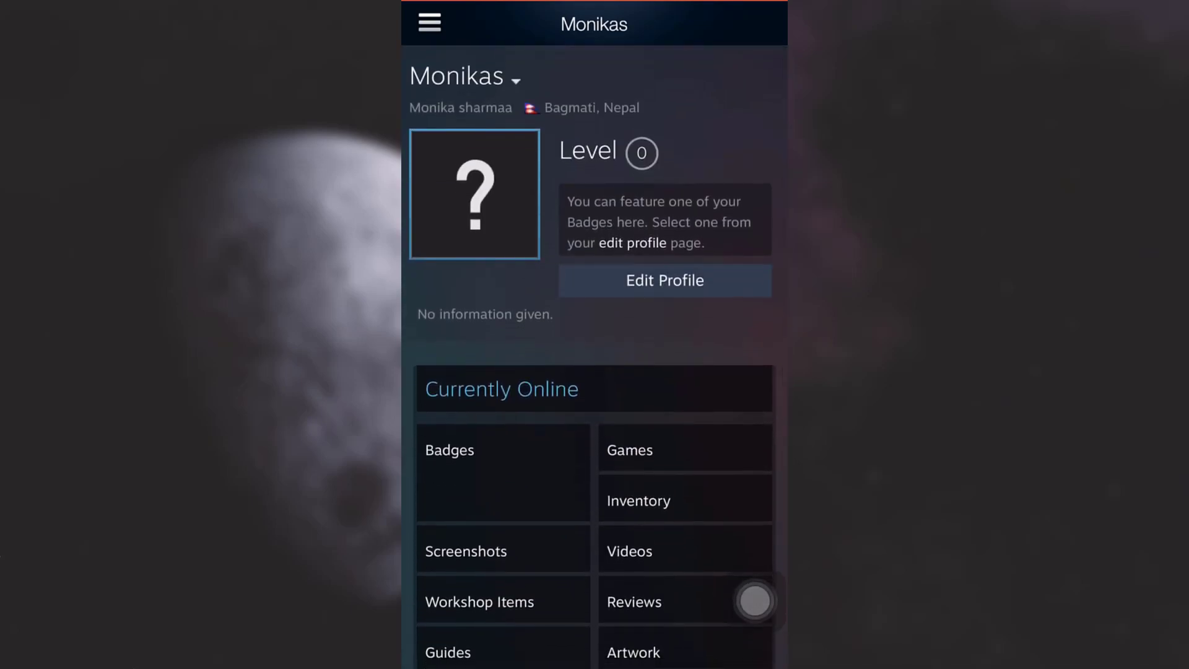
pyautogui.click(664, 281)
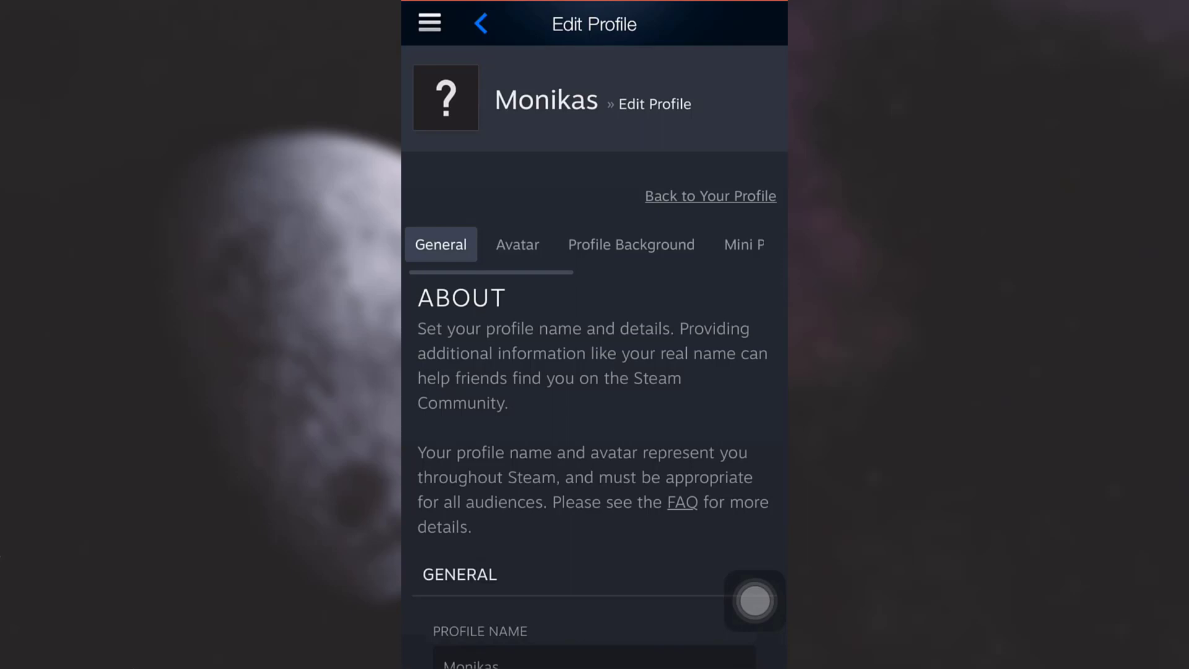
# Switch to the Avatar section and browse down through the More Game Avatars list
pyautogui.click(518, 244)
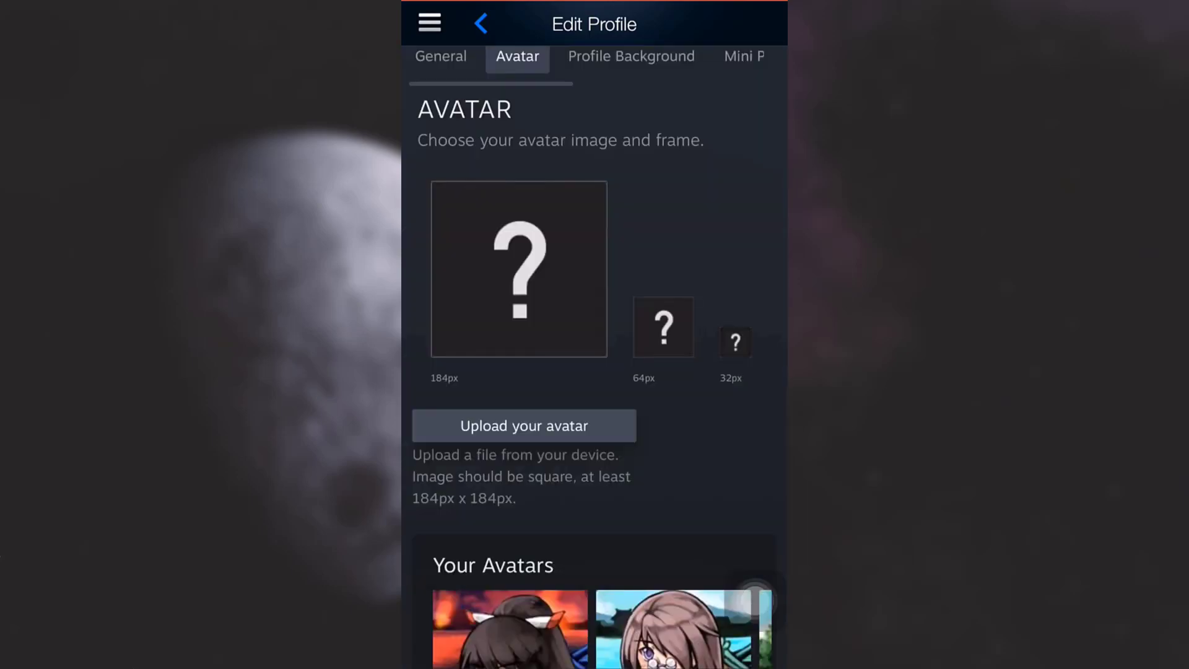
pyautogui.scroll(-3)
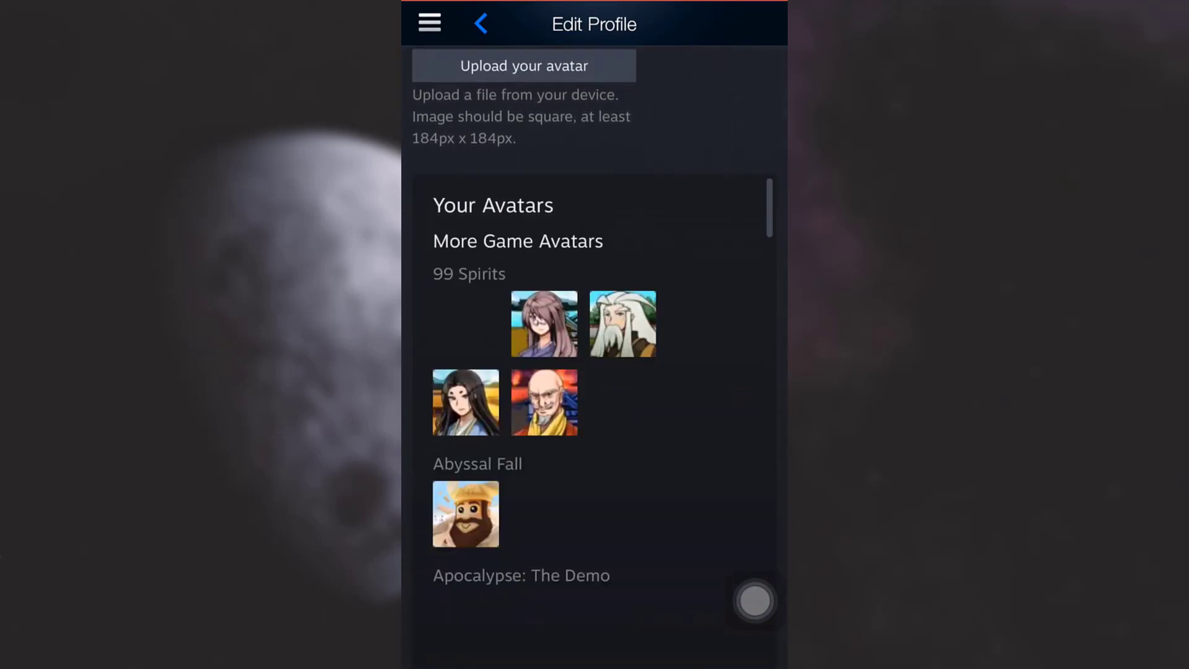
pyautogui.scroll(-3)
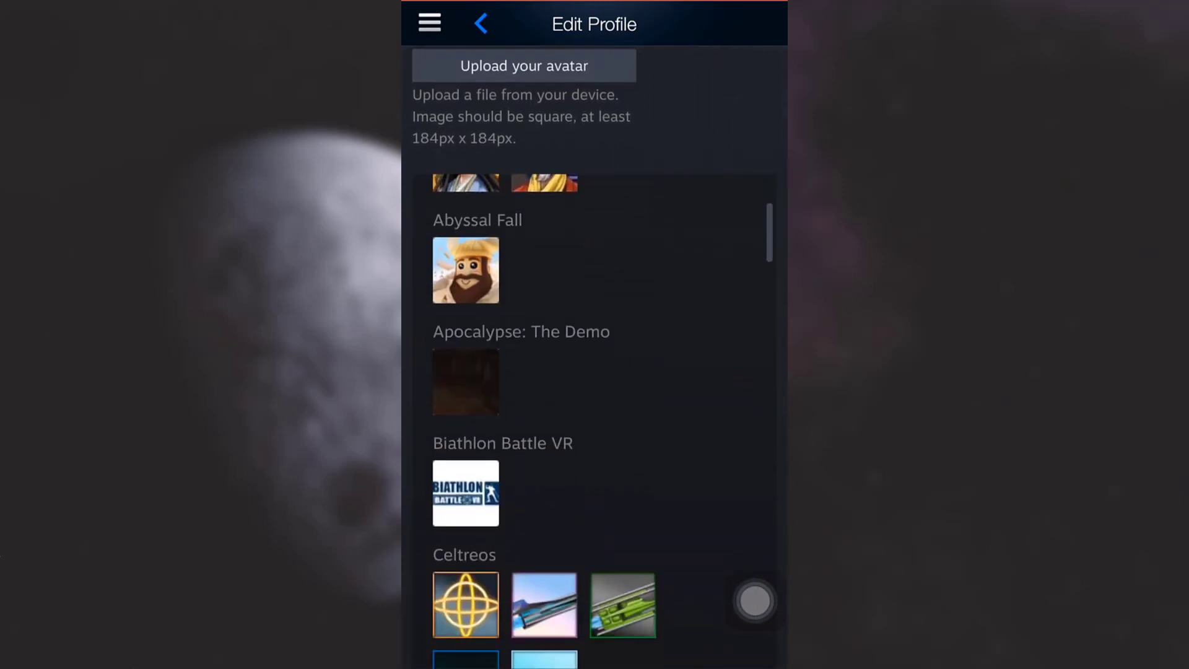
pyautogui.scroll(-3)
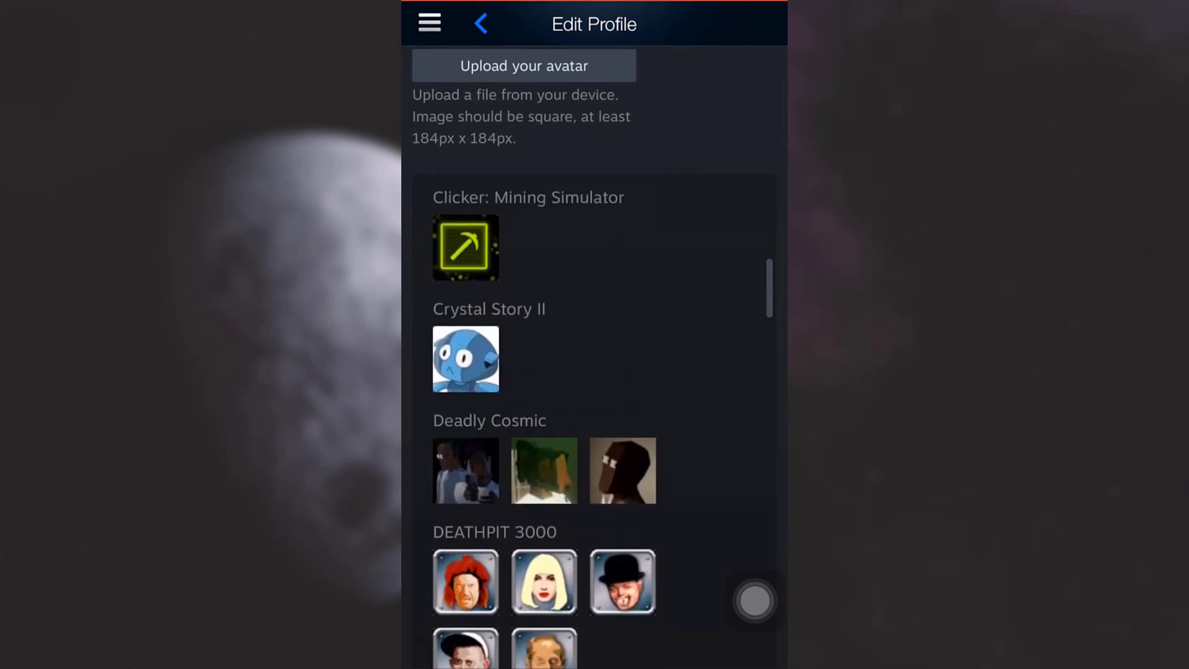
pyautogui.scroll(-3)
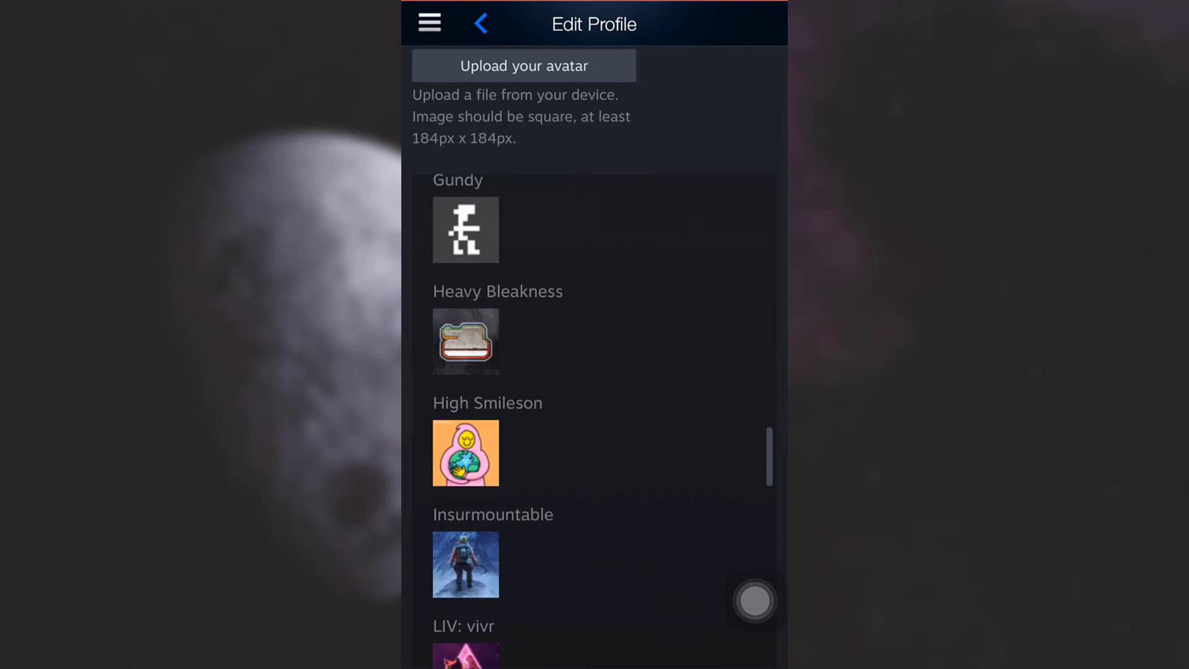
pyautogui.scroll(-3)
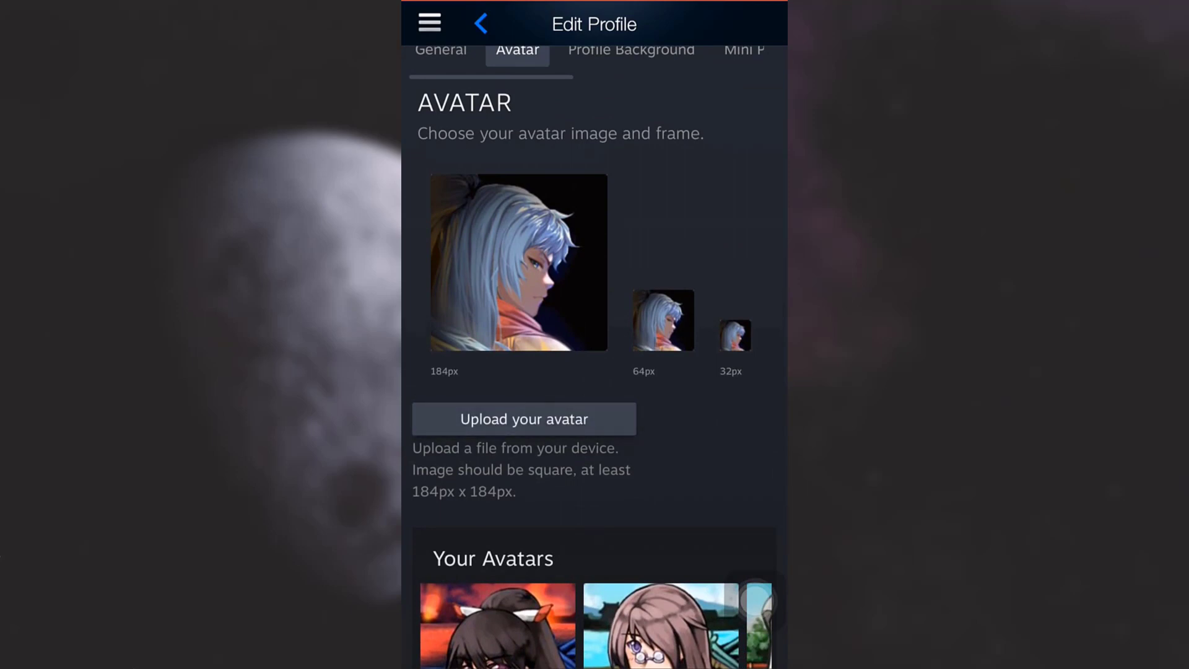
# Scroll past Your Avatar Frames to reach the Save button for the new avatar
pyautogui.scroll(-3)
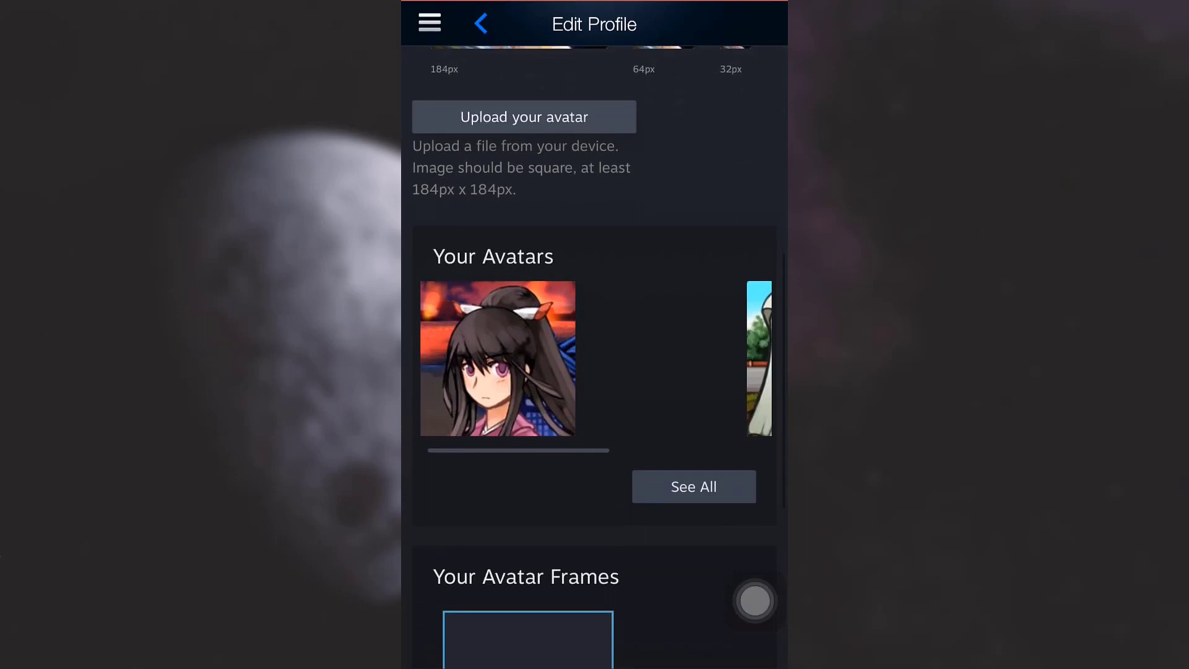
pyautogui.scroll(-3)
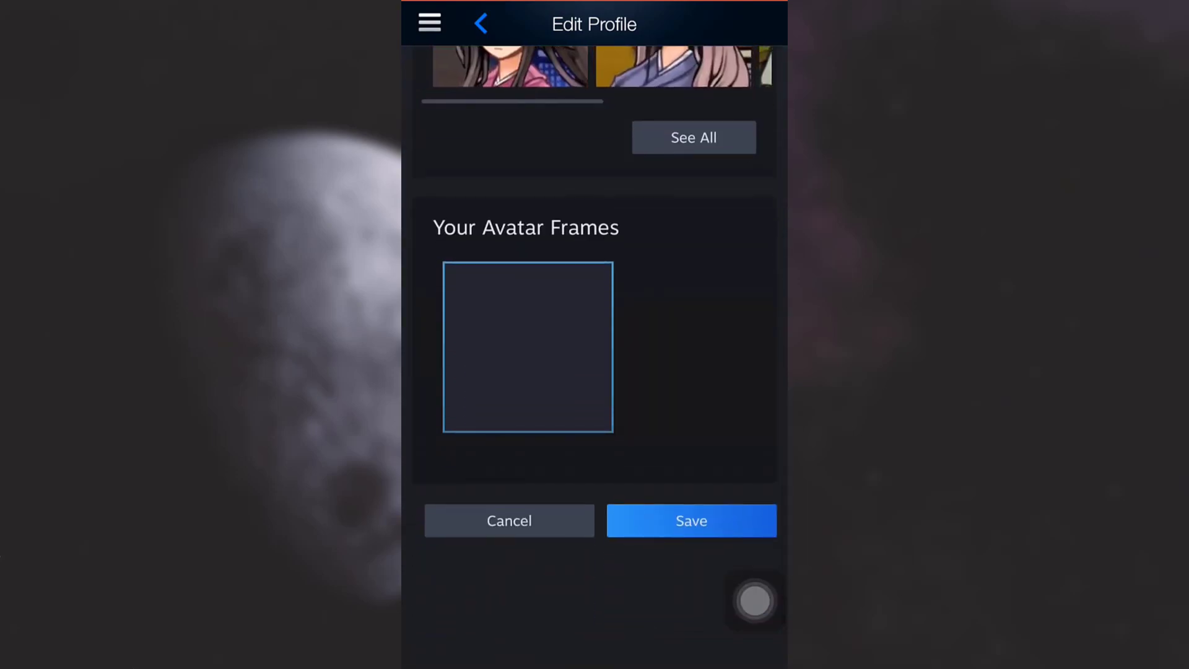